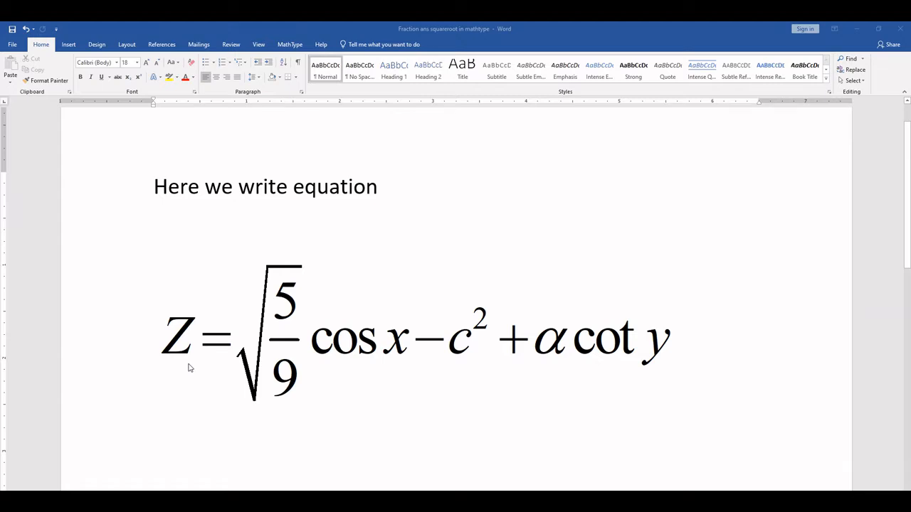
{"action": "mouse_move", "coordinate": [420, 375]}
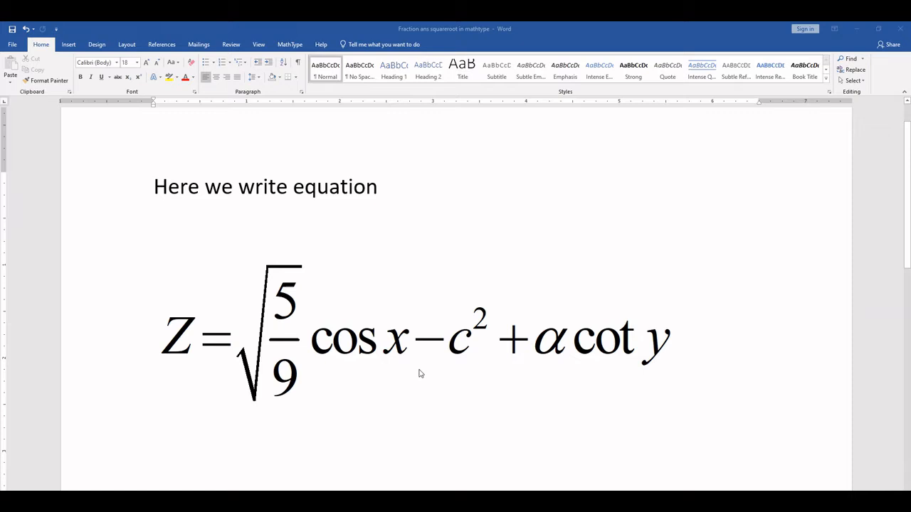
{"action": "mouse_move", "coordinate": [452, 381]}
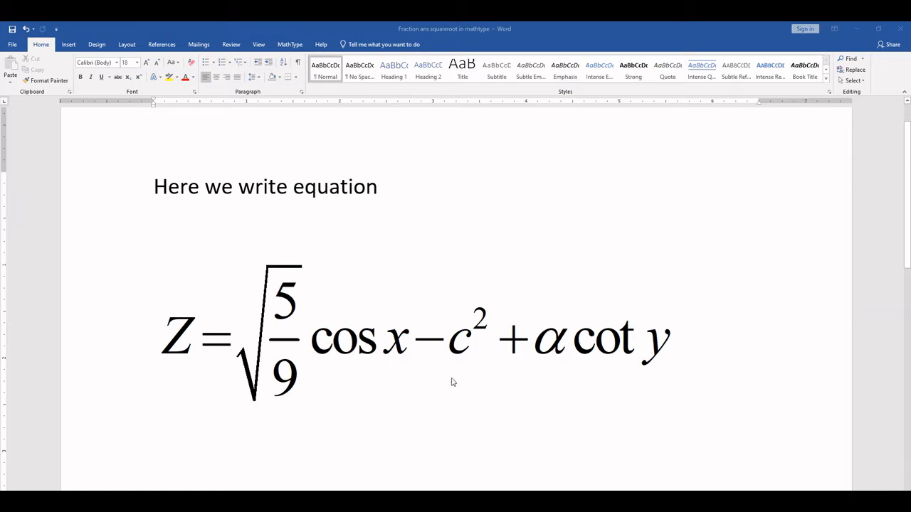
{"action": "mouse_move", "coordinate": [521, 370]}
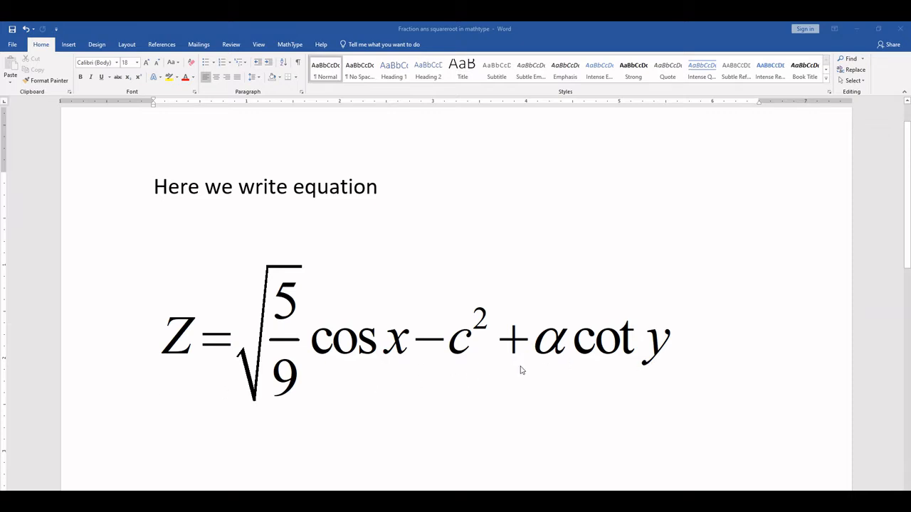
{"action": "mouse_move", "coordinate": [517, 363]}
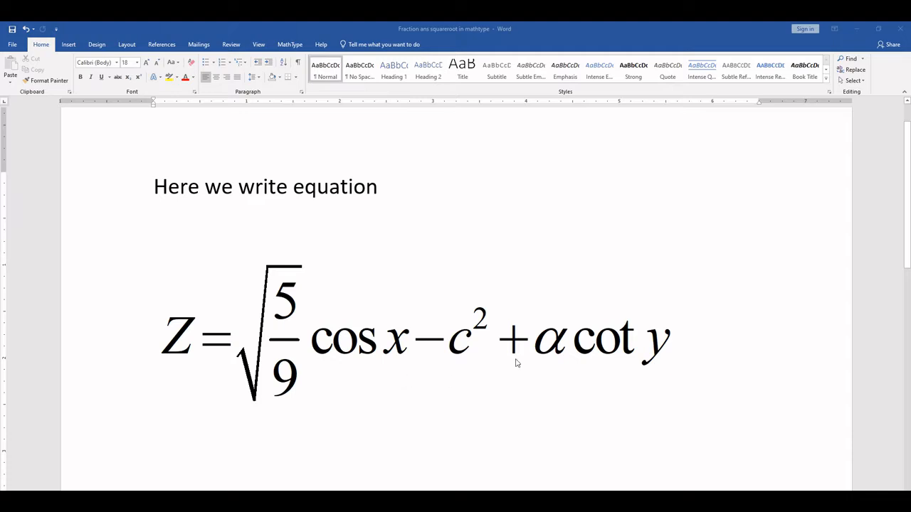
{"action": "mouse_move", "coordinate": [290, 44]}
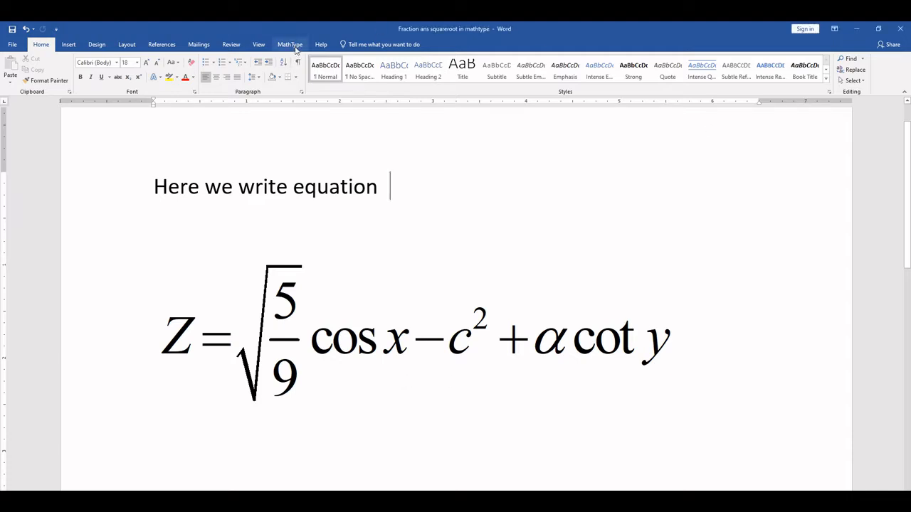
Step: Switch to the MathType ribbon to reach the inline equation command
{"action": "left_click", "coordinate": [290, 44]}
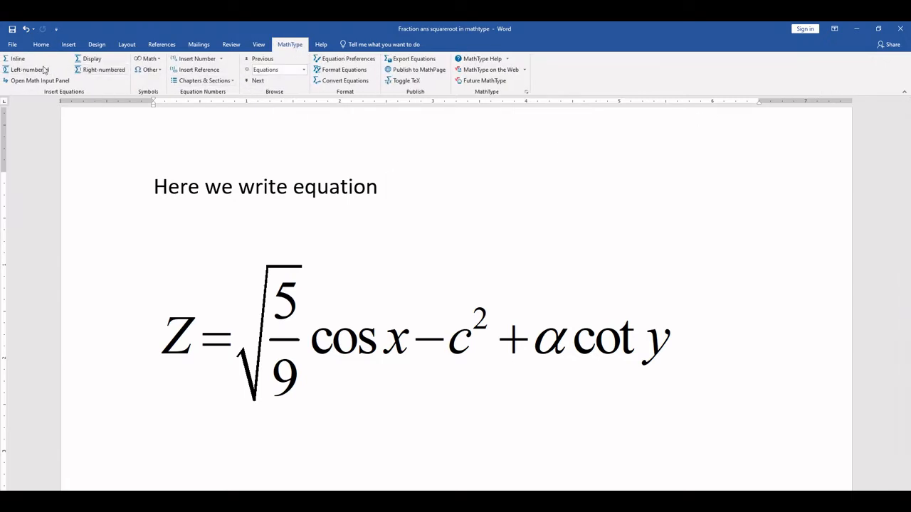
{"action": "mouse_move", "coordinate": [17, 58]}
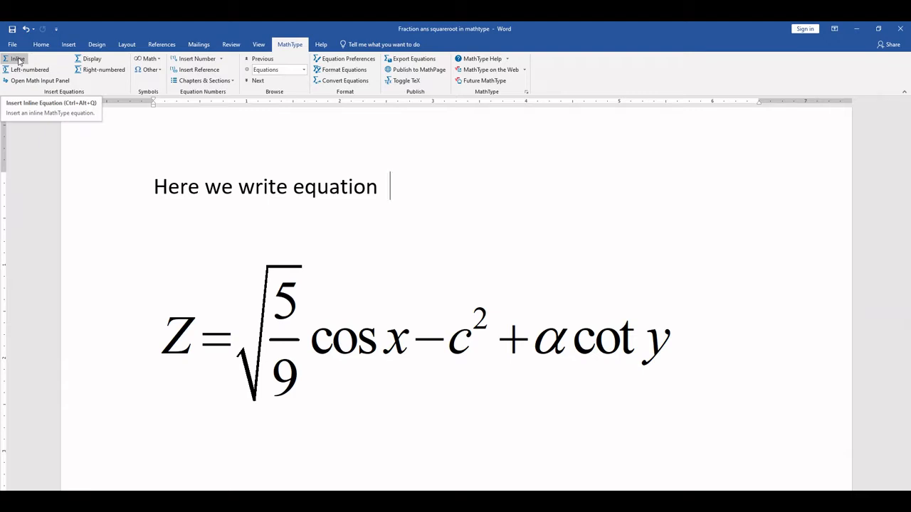
{"action": "mouse_move", "coordinate": [206, 191]}
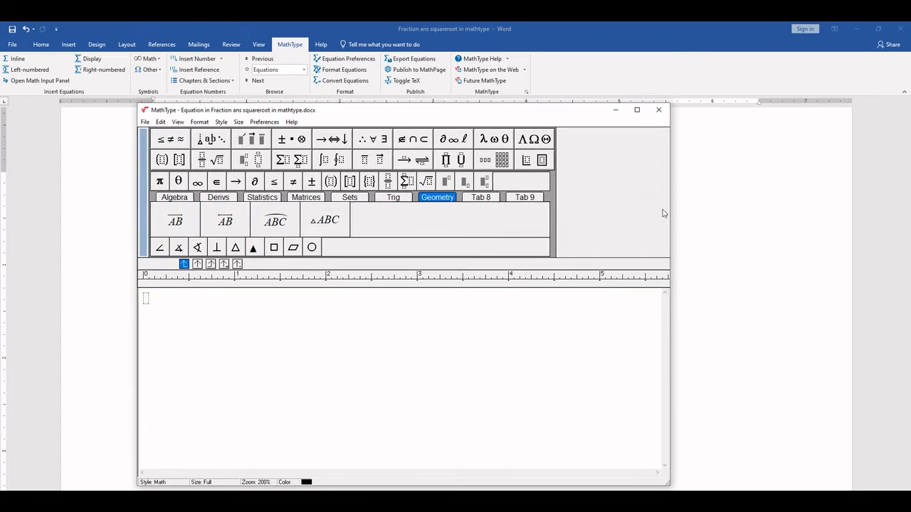
Step: Drag the blank MathType window up and wider over the Word page
{"action": "left_click_drag", "start_coordinate": [669, 211], "coordinate": [680, 210]}
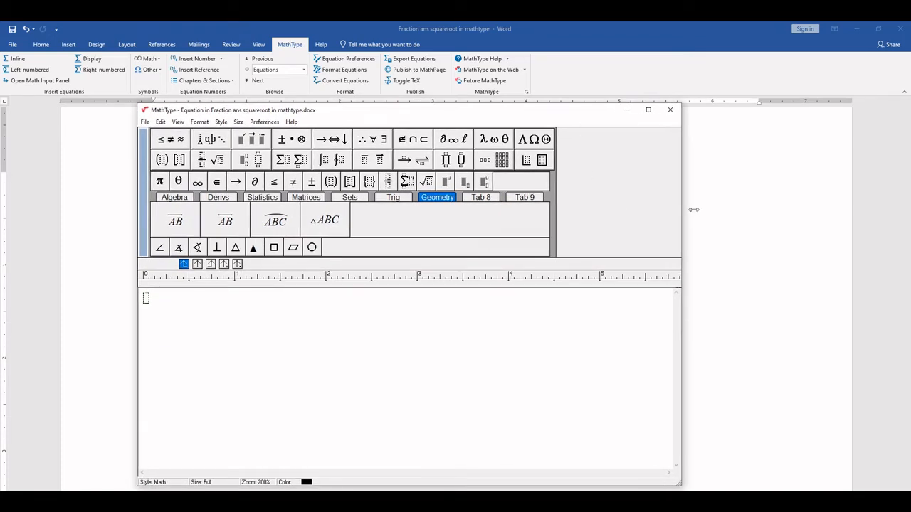
{"action": "left_click_drag", "start_coordinate": [681, 209], "coordinate": [783, 209]}
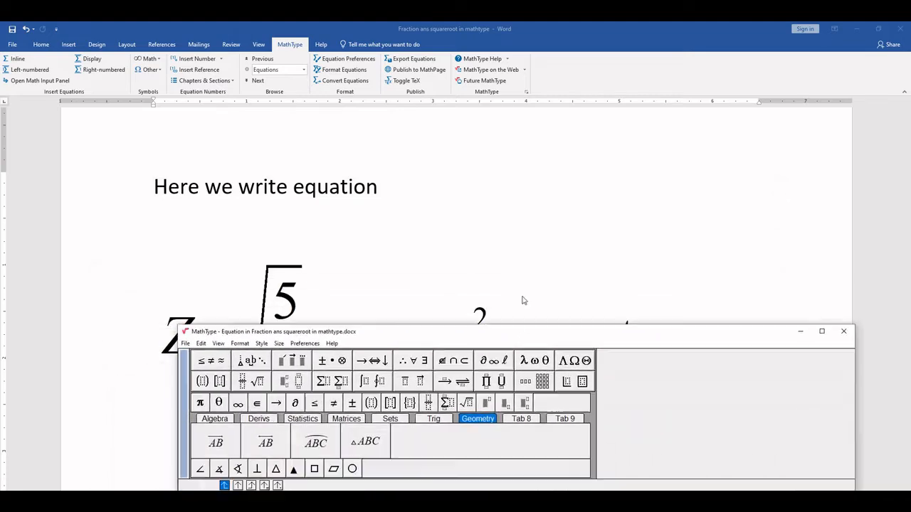
{"action": "left_click_drag", "start_coordinate": [273, 332], "coordinate": [318, 80]}
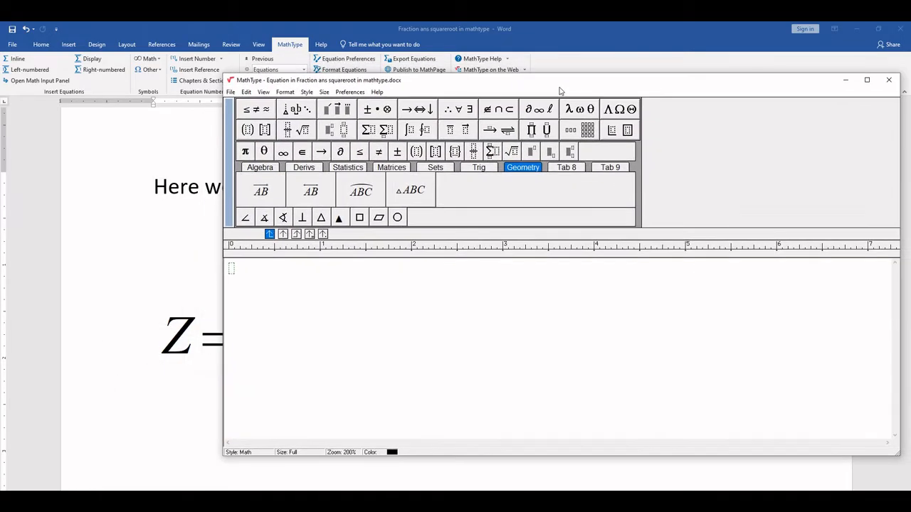
{"action": "left_click_drag", "start_coordinate": [557, 79], "coordinate": [470, 80]}
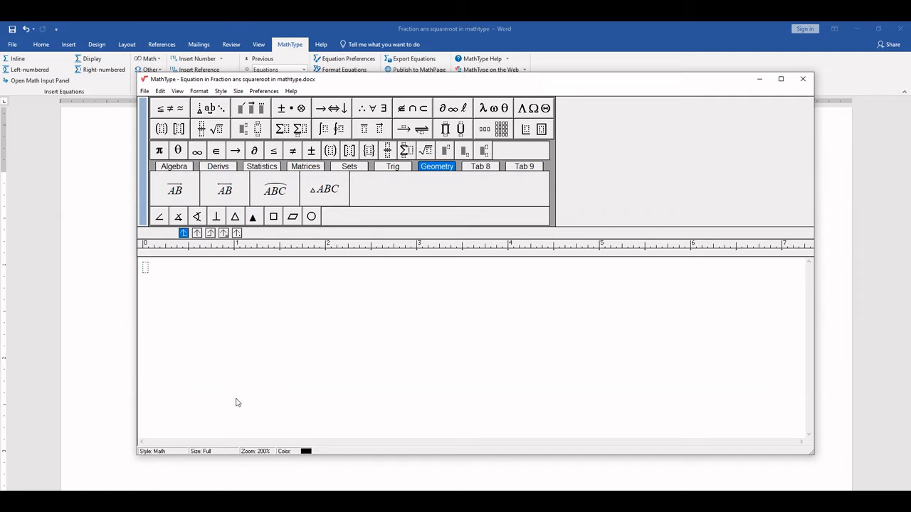
{"action": "mouse_move", "coordinate": [216, 416]}
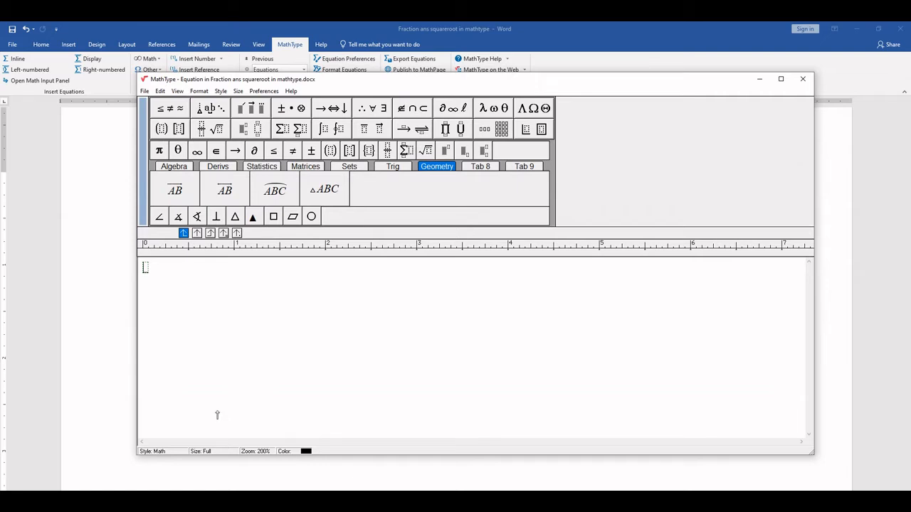
{"action": "mouse_move", "coordinate": [262, 327]}
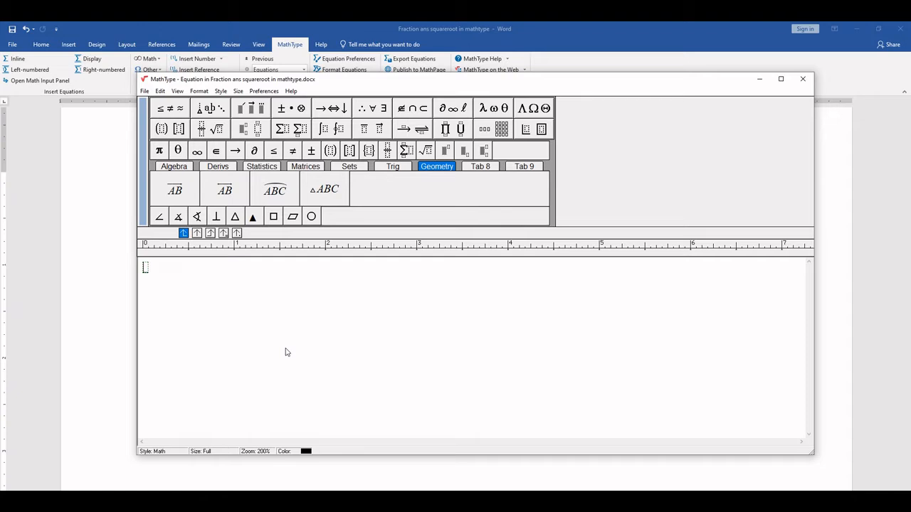
Step: Enter 'Z =' as the start of the equation
{"action": "type", "text": "Z"}
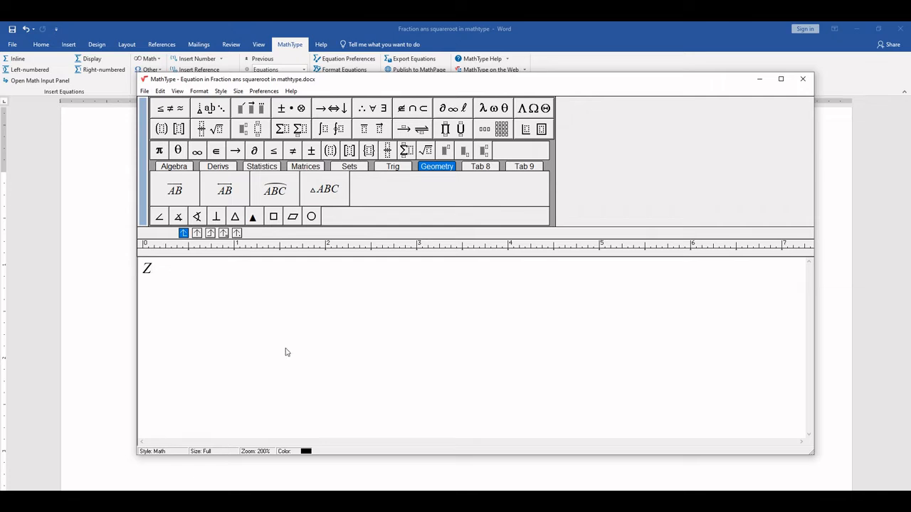
{"action": "mouse_move", "coordinate": [145, 262]}
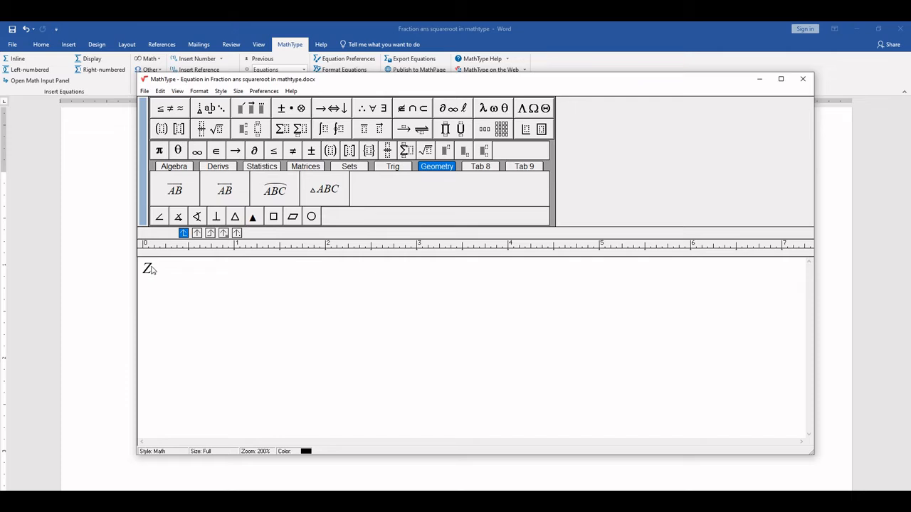
{"action": "type", "text": "="}
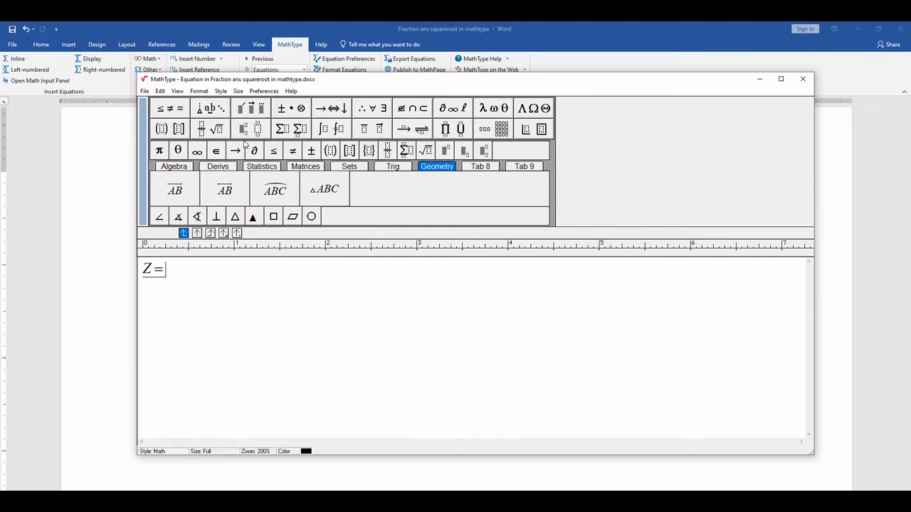
{"action": "mouse_move", "coordinate": [244, 128]}
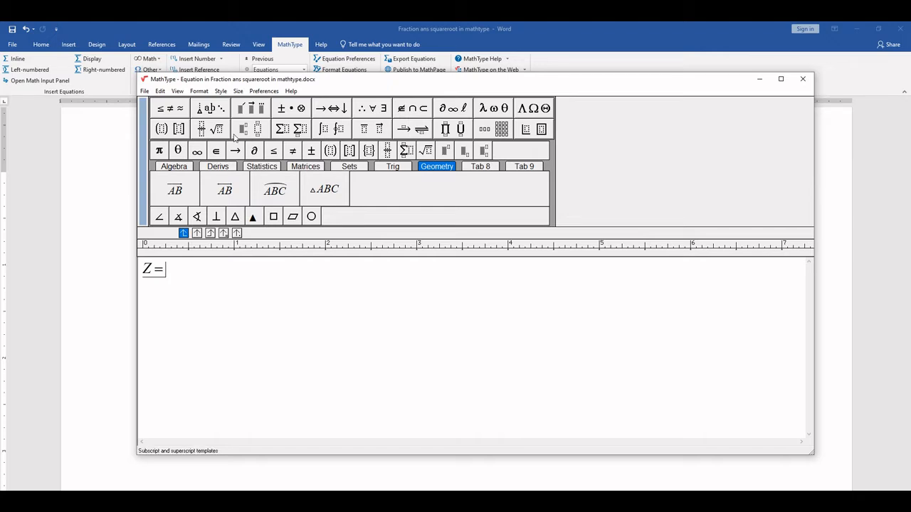
{"action": "mouse_move", "coordinate": [216, 129]}
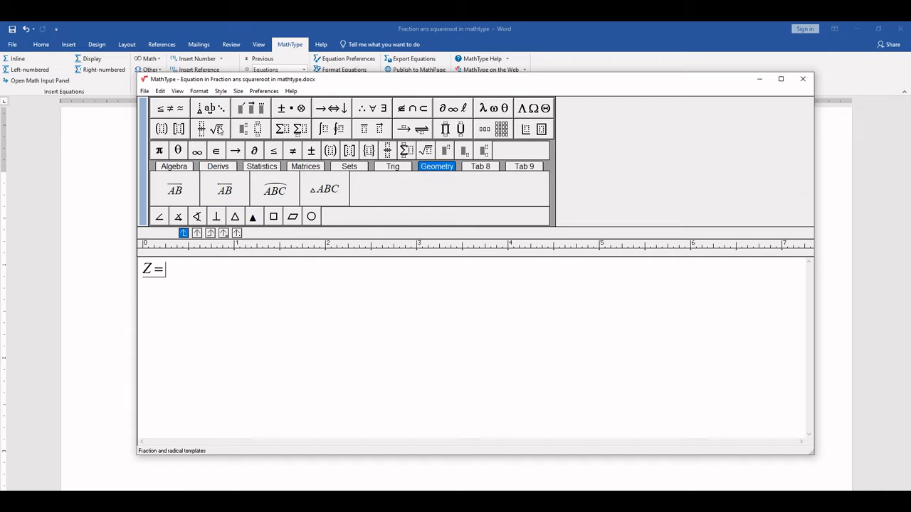
Step: Insert a square root holding the fraction 5 over 9 after the equals sign
{"action": "left_click", "coordinate": [202, 128]}
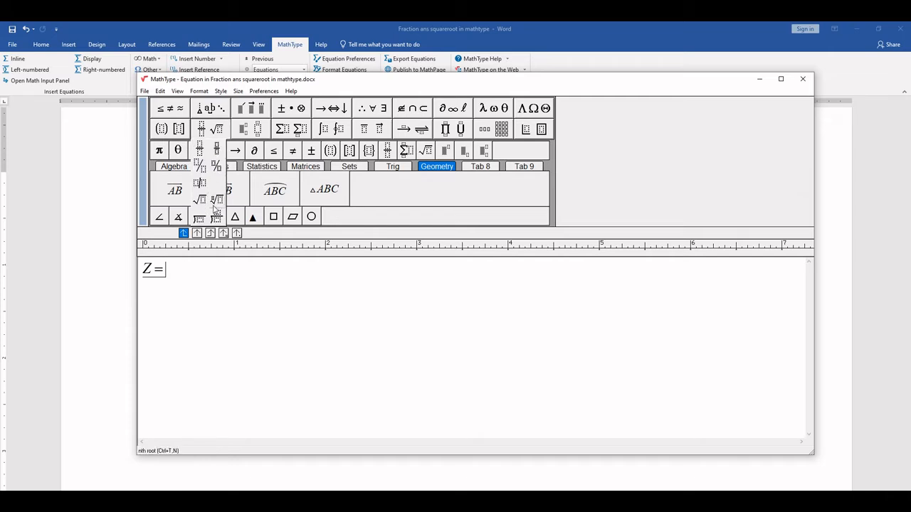
{"action": "left_click", "coordinate": [216, 128]}
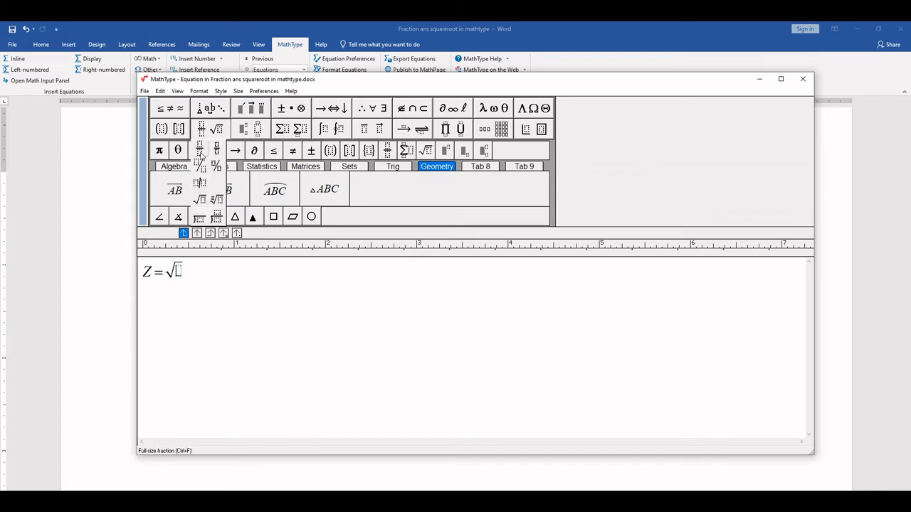
{"action": "left_click", "coordinate": [200, 151]}
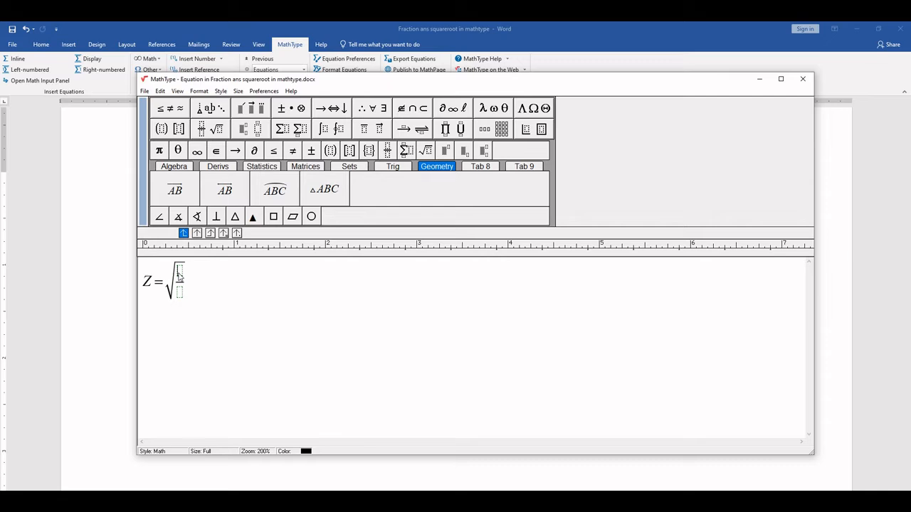
{"action": "mouse_move", "coordinate": [200, 277]}
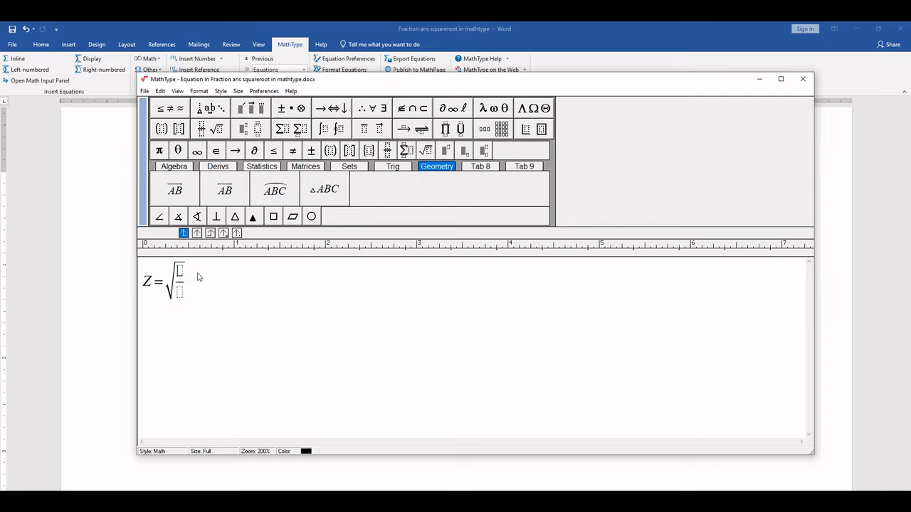
{"action": "type", "text": "S"}
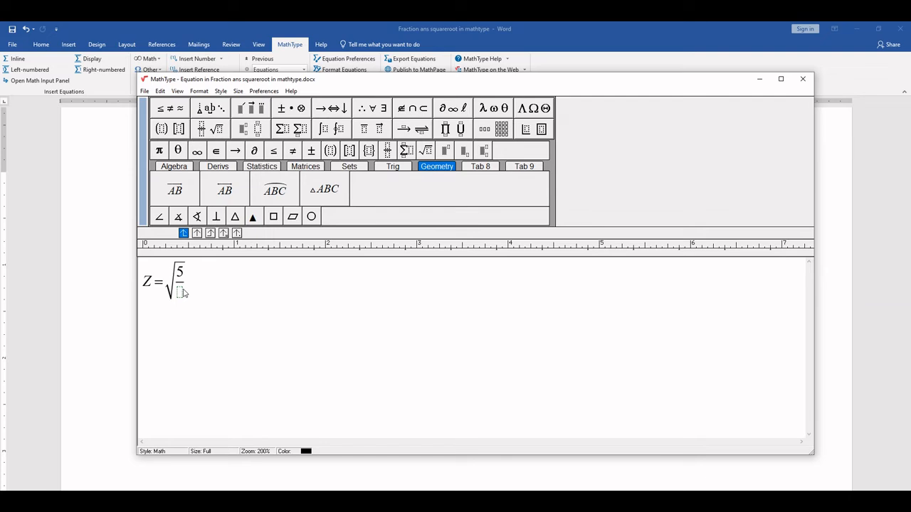
{"action": "type", "text": "9"}
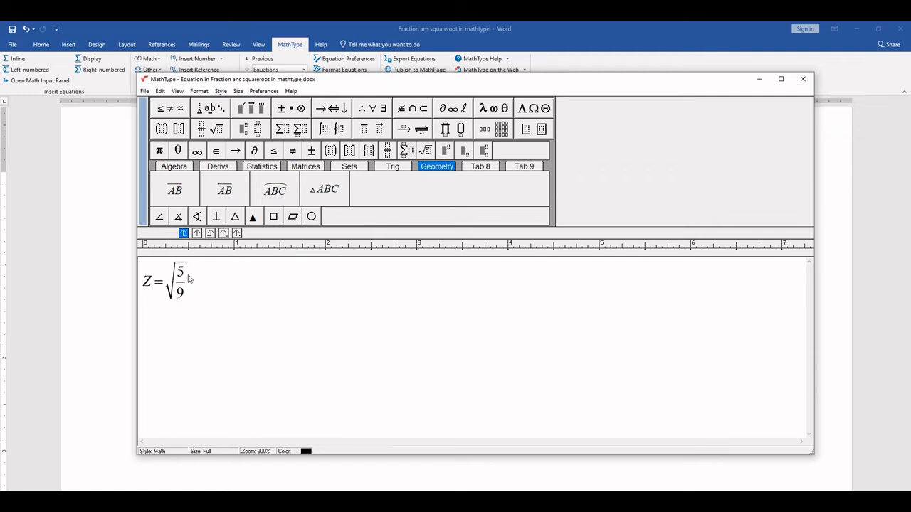
Step: Continue the equation with 'cos x − c' after the radical
{"action": "type", "text": "cos"}
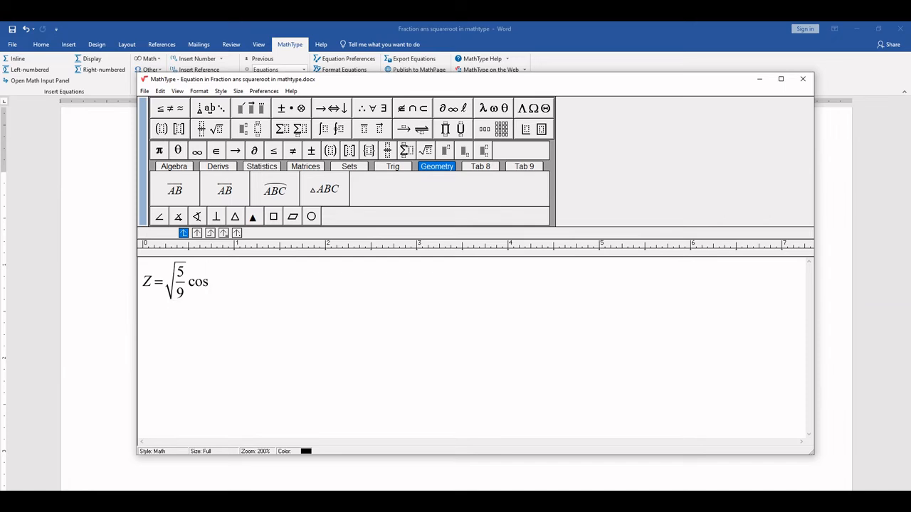
{"action": "type", "text": "x"}
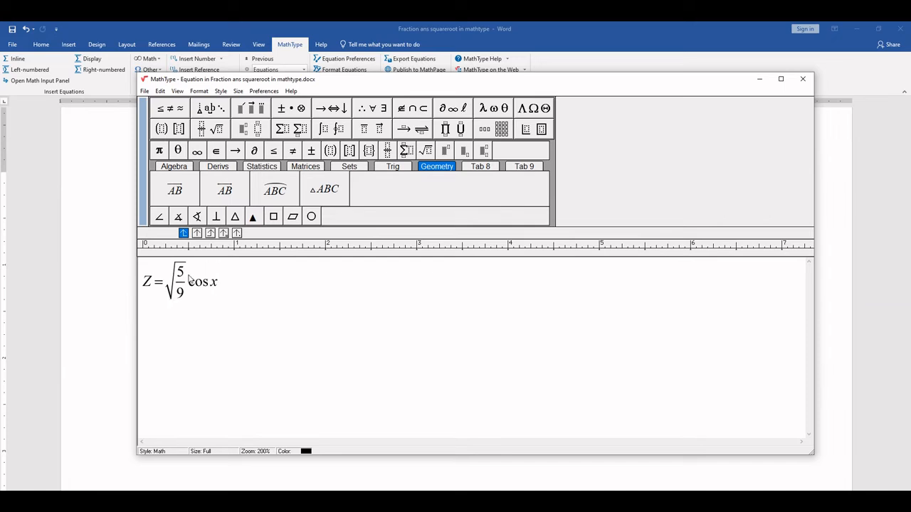
{"action": "type", "text": "-"}
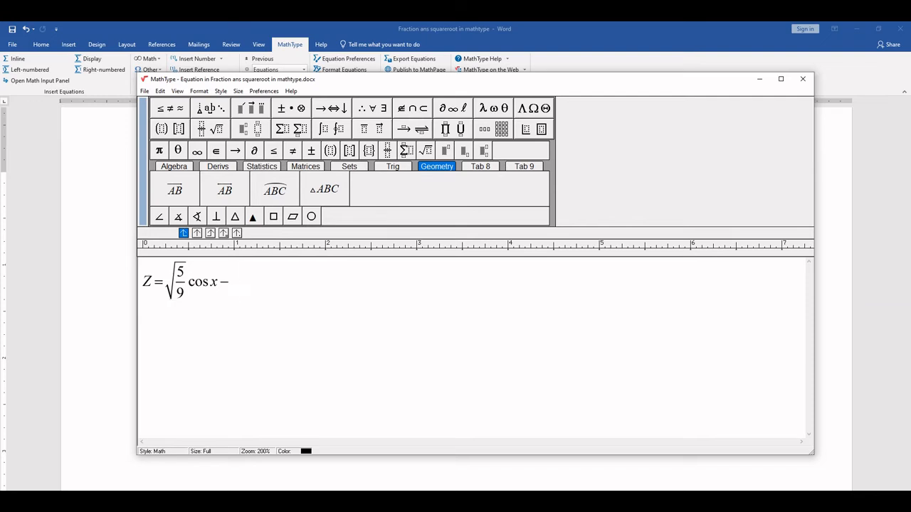
{"action": "type", "text": "c"}
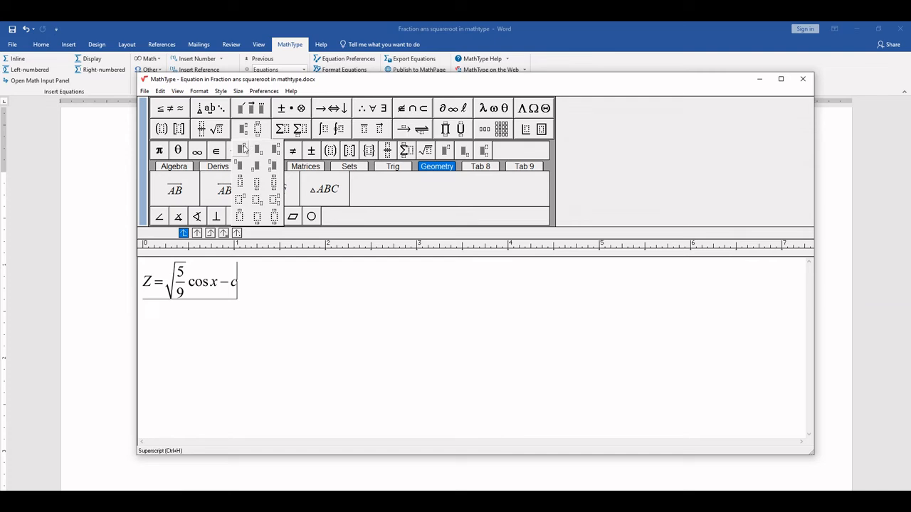
{"action": "mouse_move", "coordinate": [264, 151]}
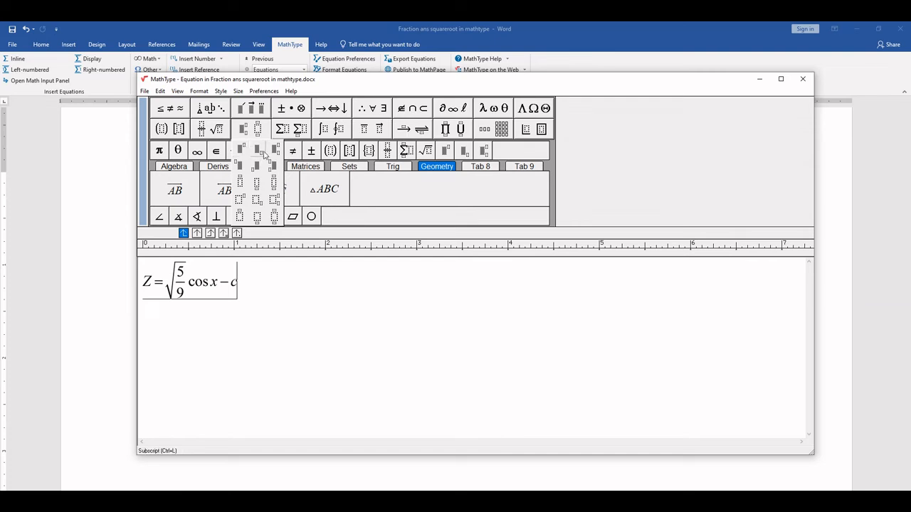
{"action": "mouse_move", "coordinate": [276, 149]}
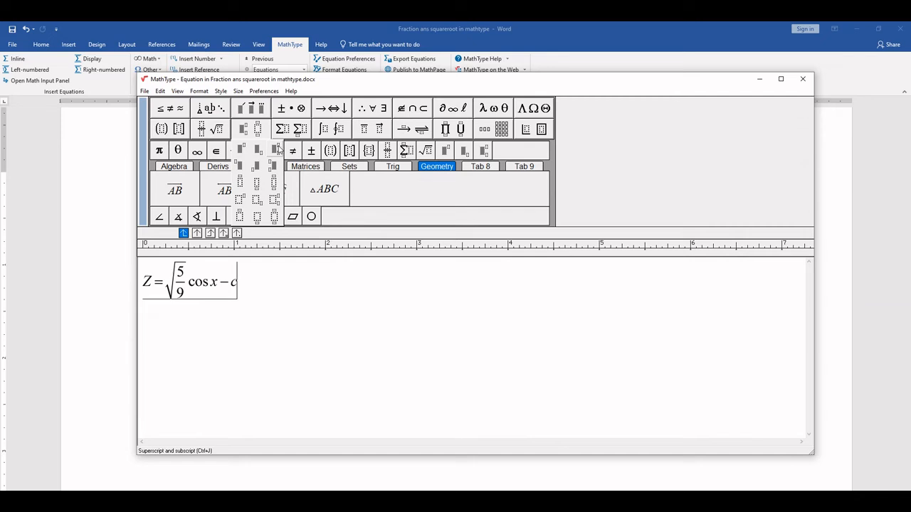
{"action": "mouse_move", "coordinate": [267, 155]}
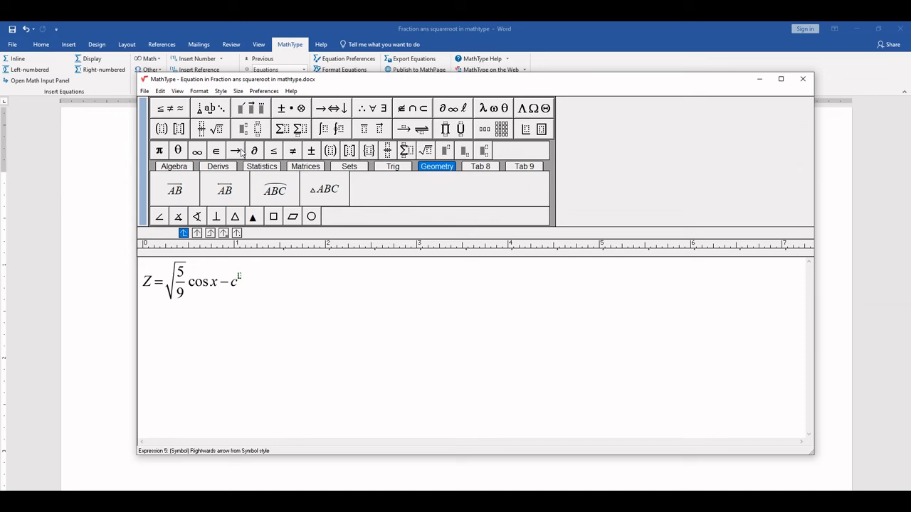
Step: Raise c to the power 2 and follow it with a plus sign
{"action": "type", "text": "2"}
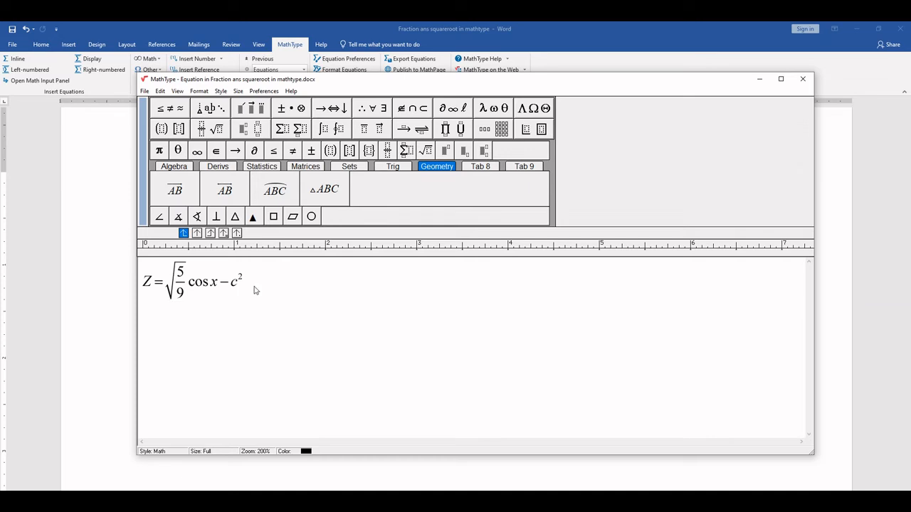
{"action": "type", "text": "+"}
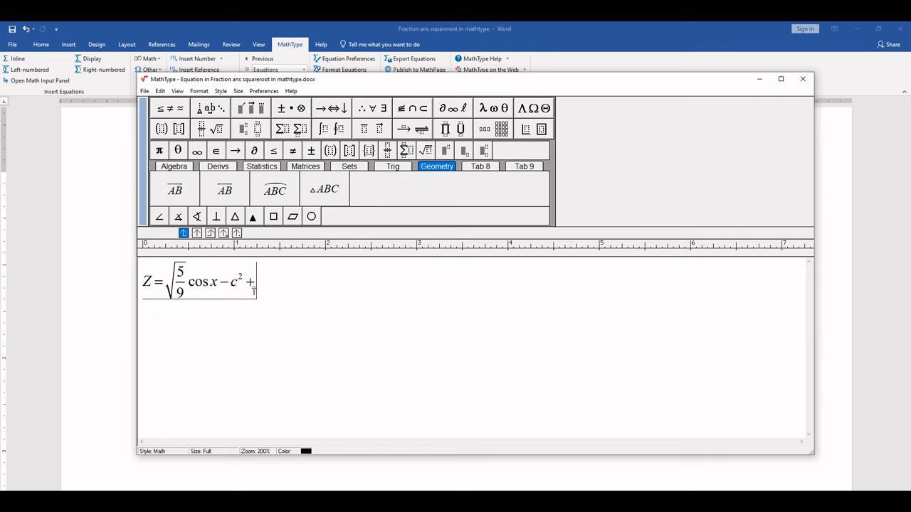
{"action": "mouse_move", "coordinate": [407, 276]}
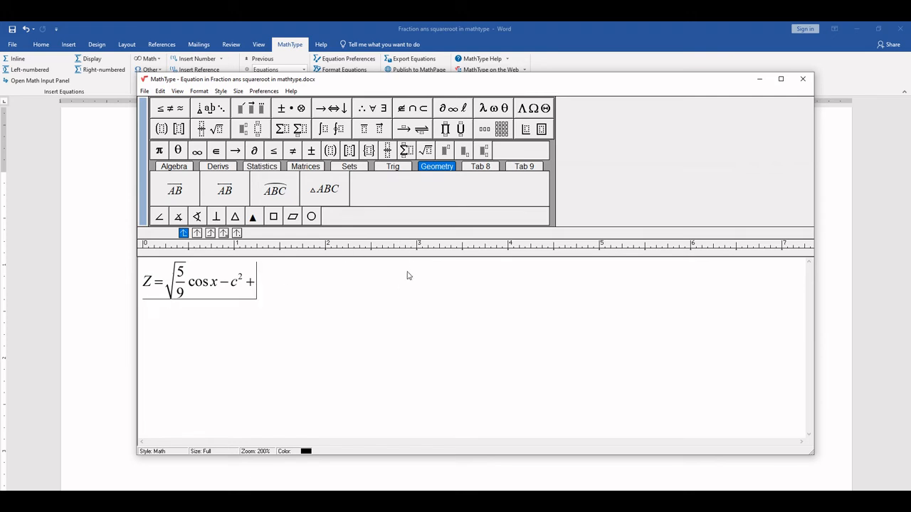
Step: Add α from the lowercase Greek palette followed by 'cot y' to finish the equation
{"action": "left_click", "coordinate": [493, 108]}
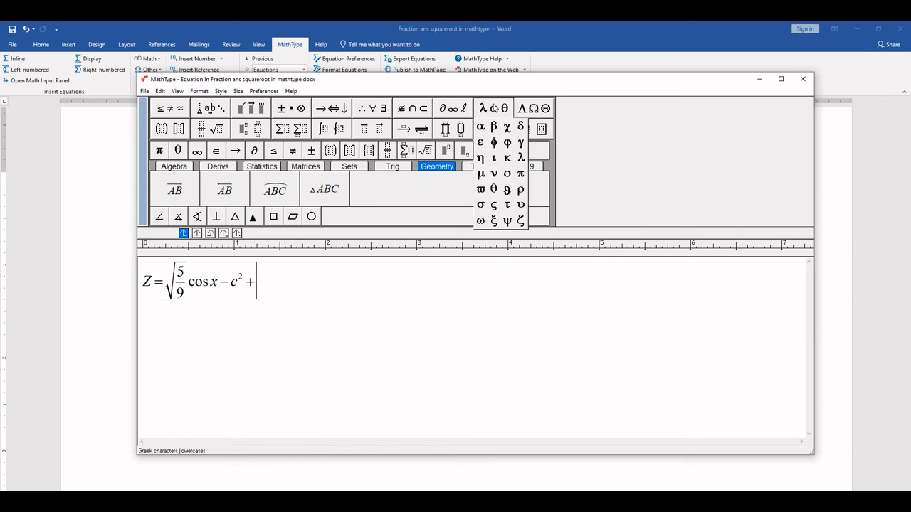
{"action": "mouse_move", "coordinate": [493, 126]}
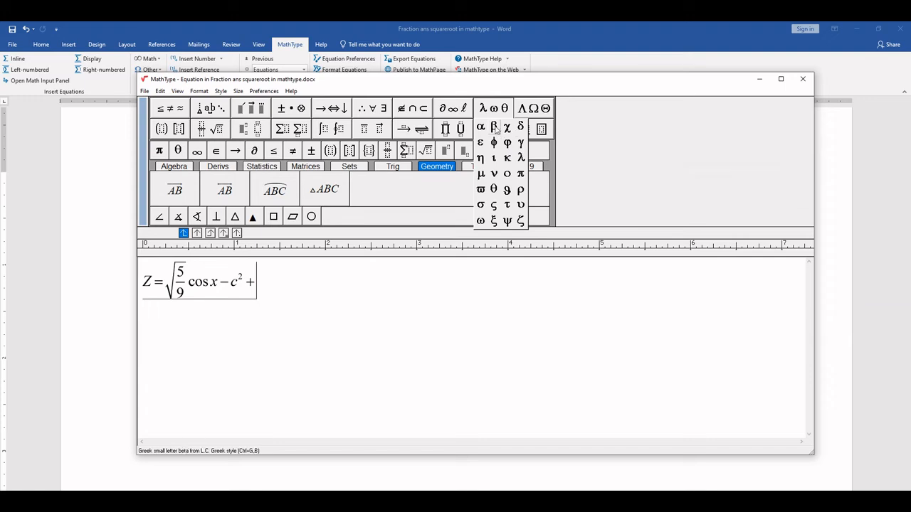
{"action": "mouse_move", "coordinate": [481, 127]}
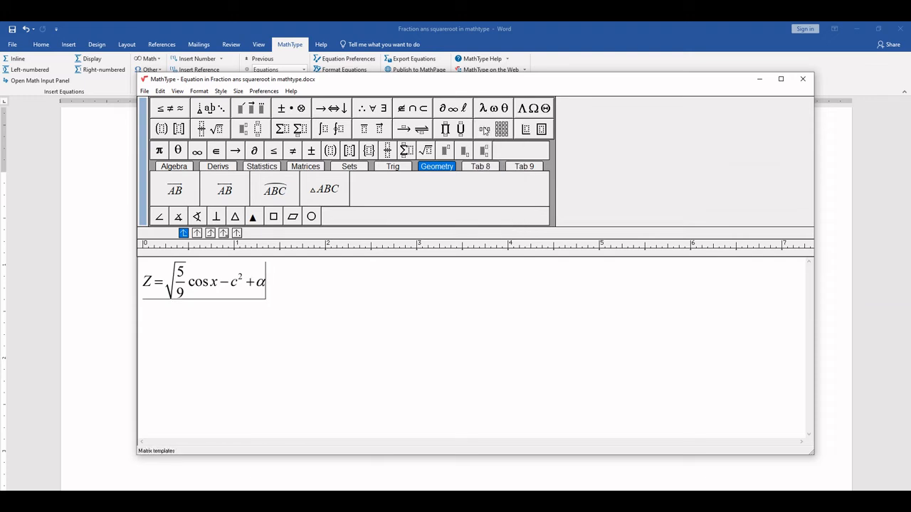
{"action": "type", "text": "cot"}
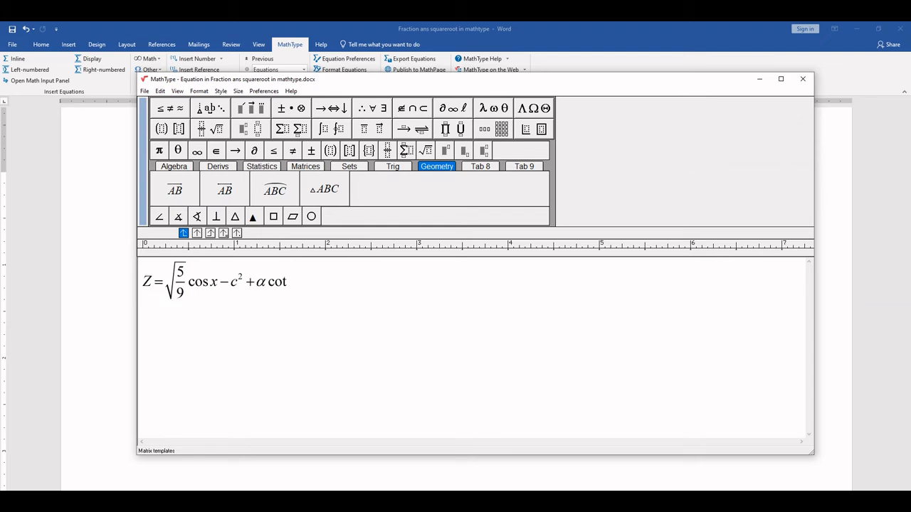
{"action": "type", "text": "y"}
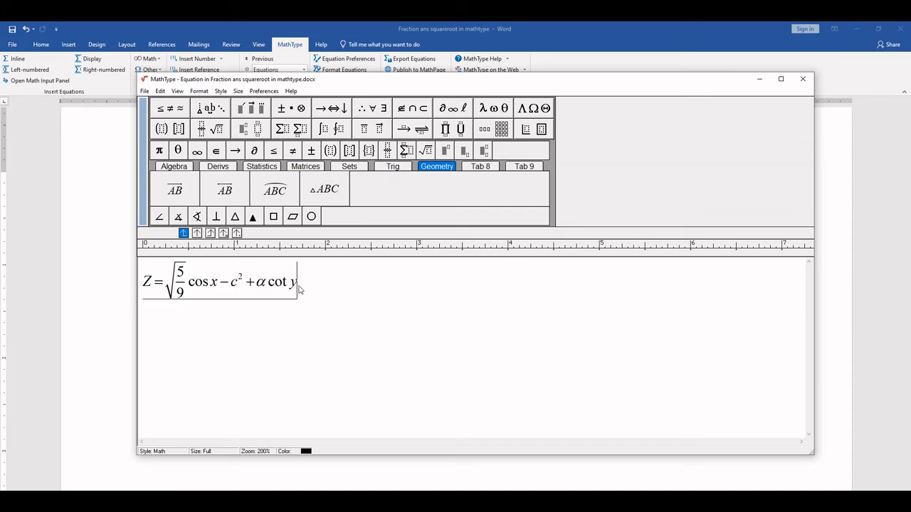
Step: Select and copy the whole equation, then minimize the MathType window
{"action": "right_click", "coordinate": [221, 282]}
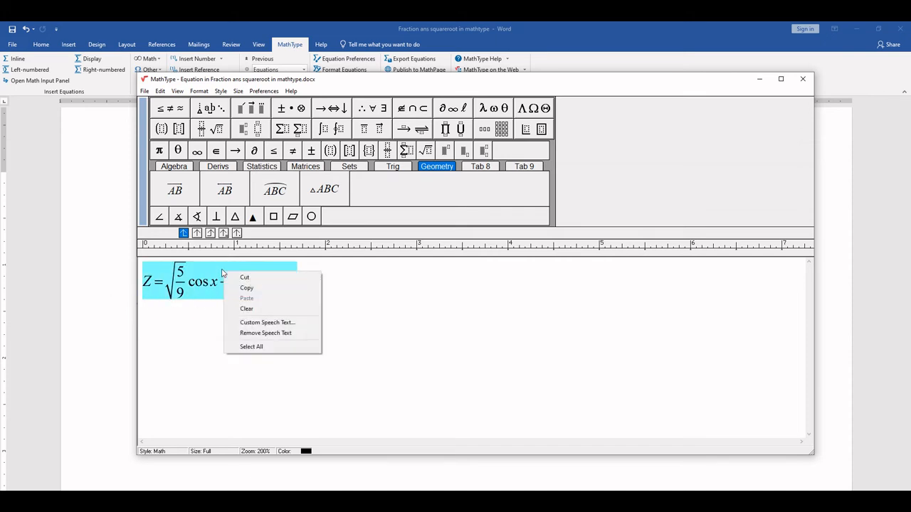
{"action": "left_click", "coordinate": [310, 282]}
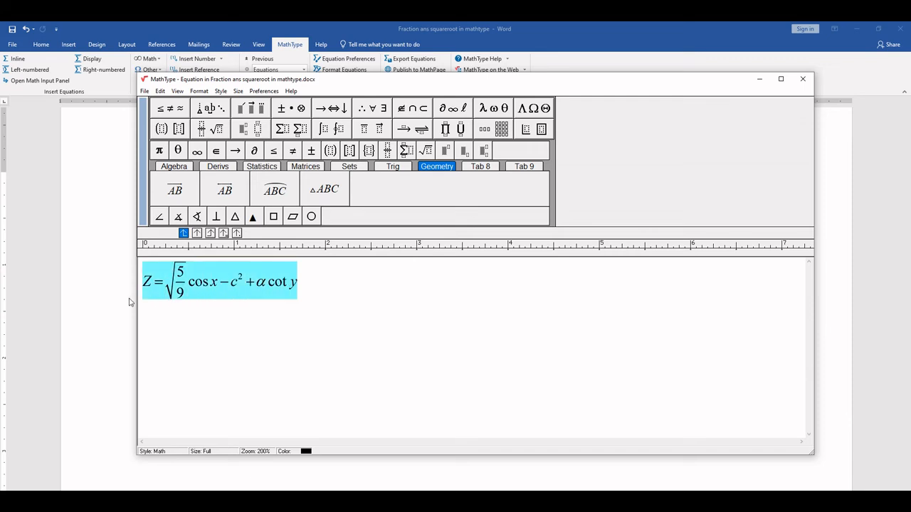
{"action": "right_click", "coordinate": [213, 282]}
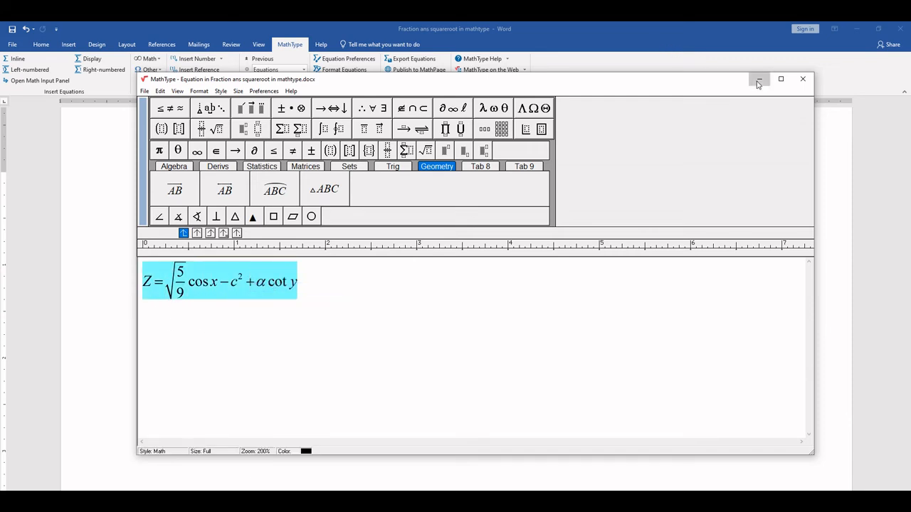
{"action": "left_click", "coordinate": [758, 79]}
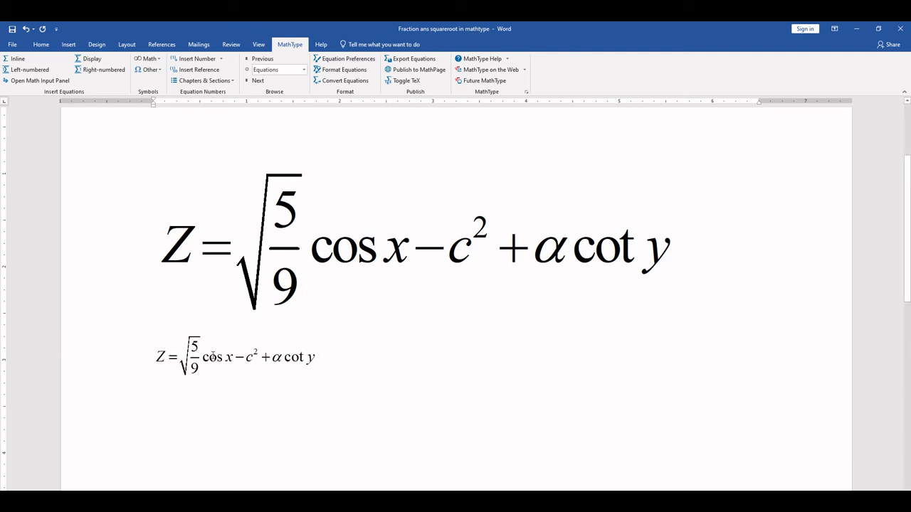
Step: Paste the equation below the reference equation and select it
{"action": "left_click", "coordinate": [213, 356]}
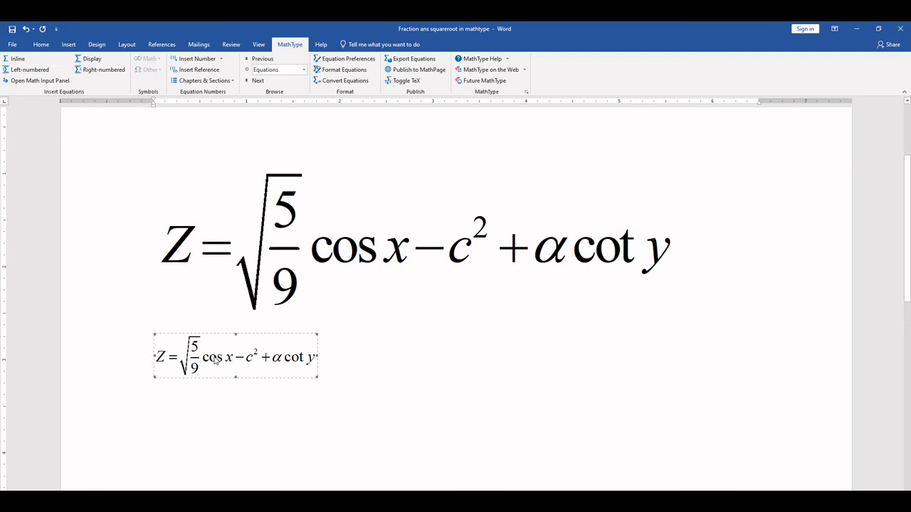
{"action": "mouse_move", "coordinate": [310, 363]}
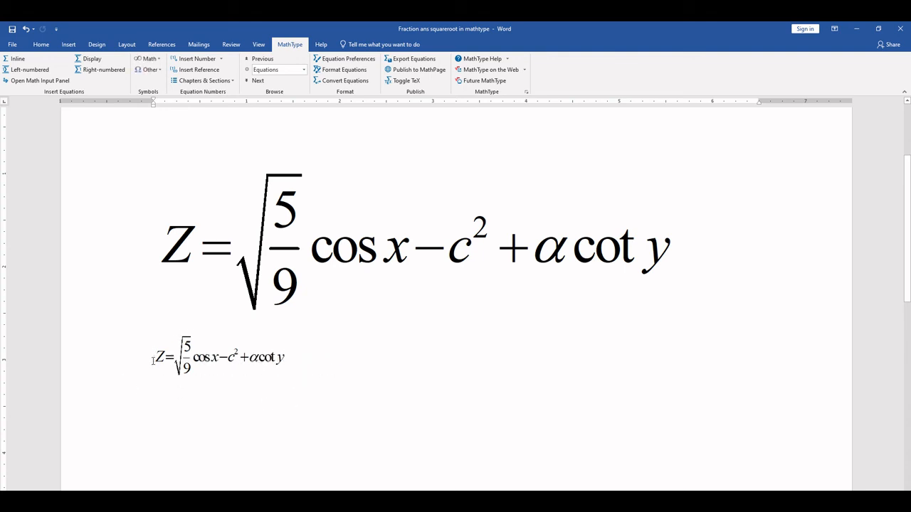
{"action": "mouse_move", "coordinate": [92, 427]}
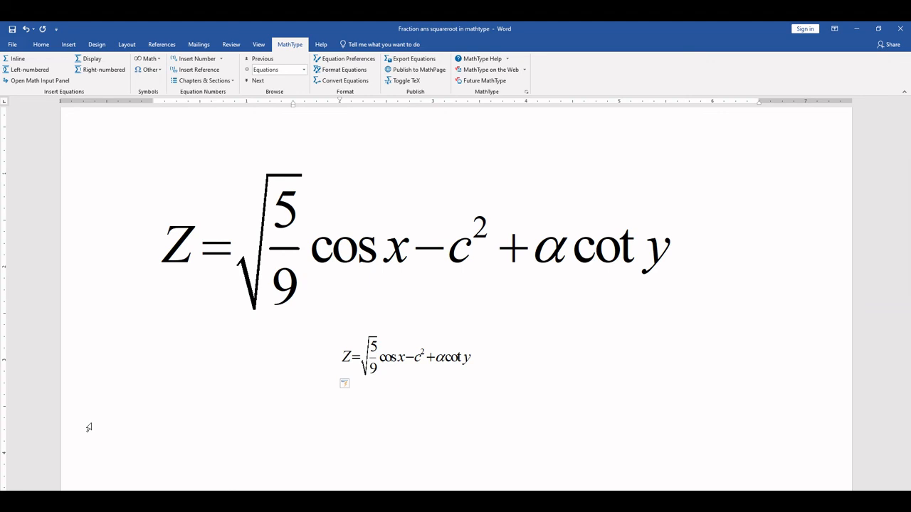
Step: Centre the pasted equation's line and leave the cursor just before it
{"action": "left_click", "coordinate": [340, 355]}
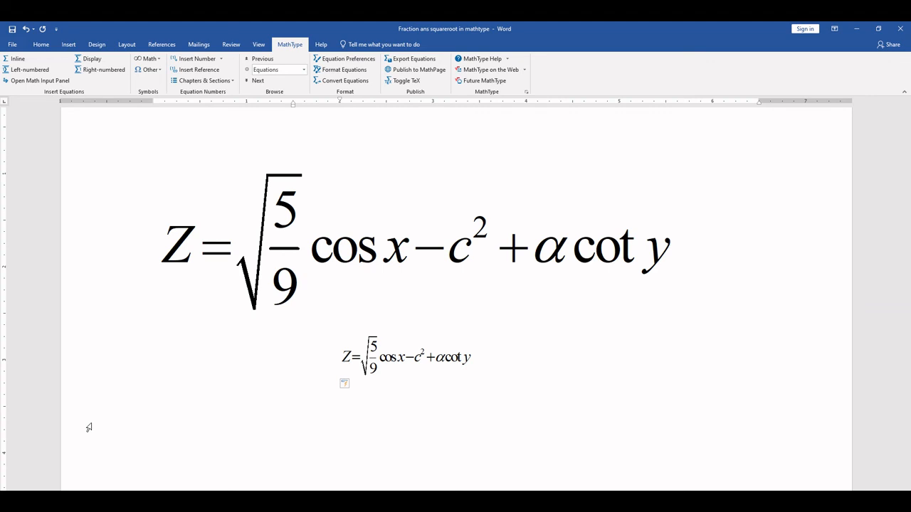
{"action": "left_click", "coordinate": [338, 357]}
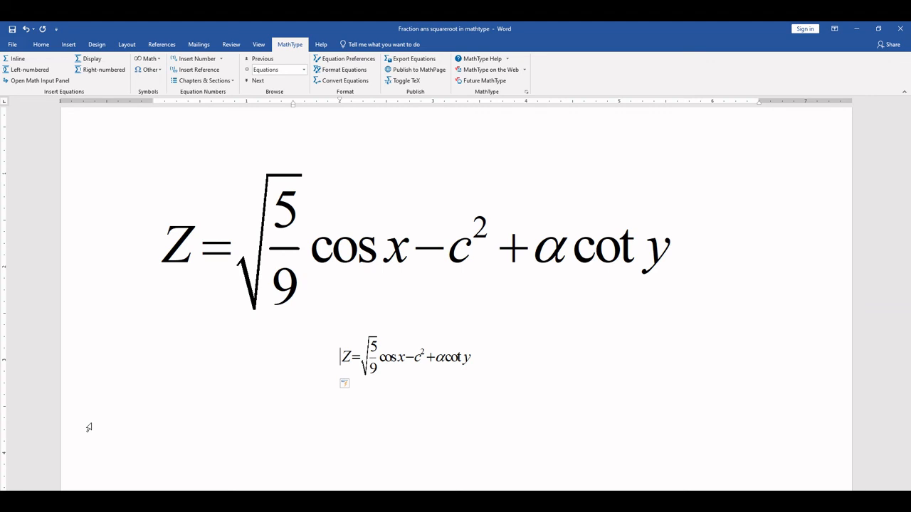